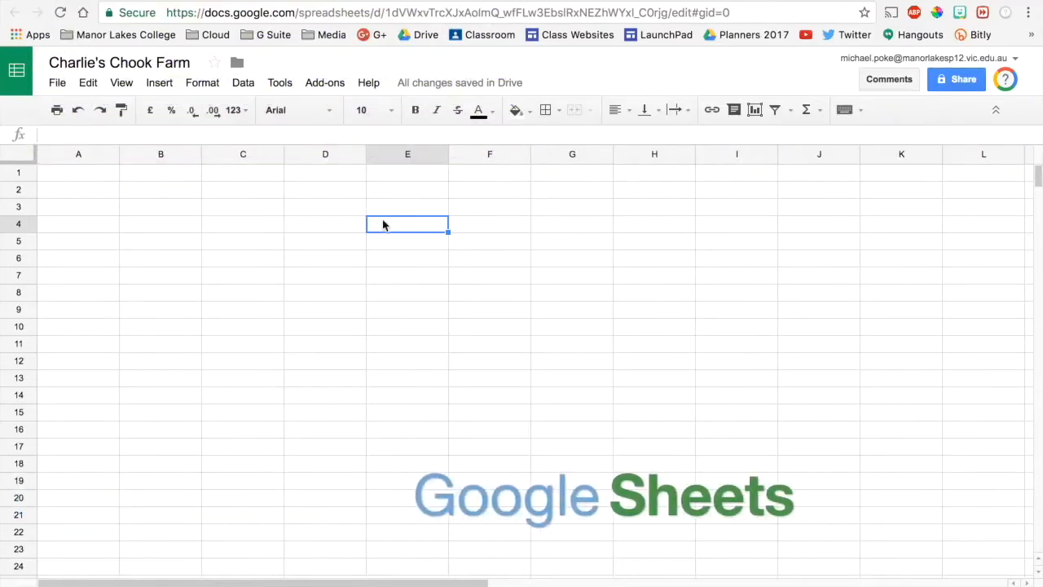
Start the Egg Production table at cell A1 with week headings and Monday–Sunday figures.
click(79, 172)
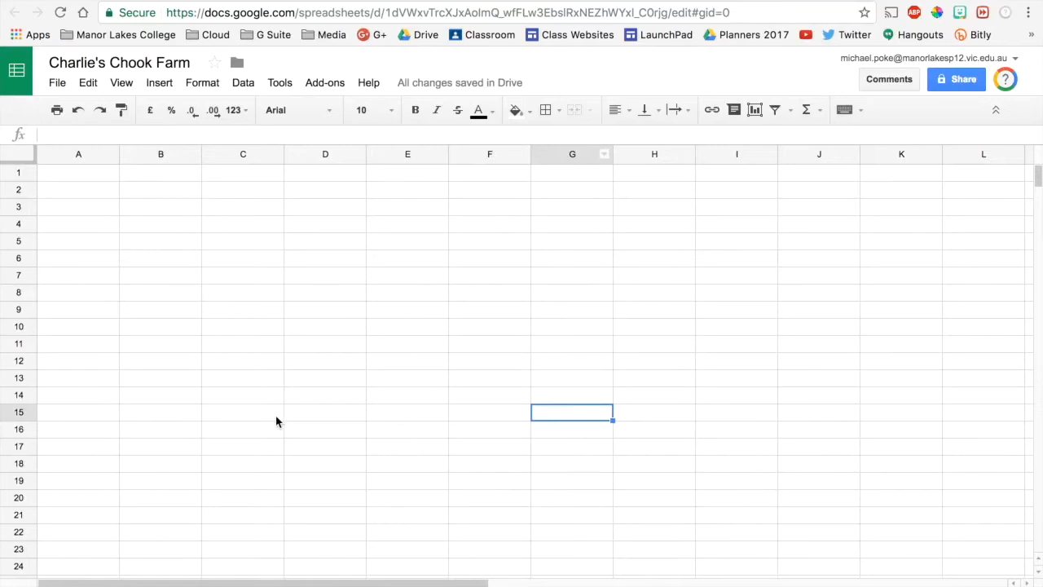
mouse_move(180, 306)
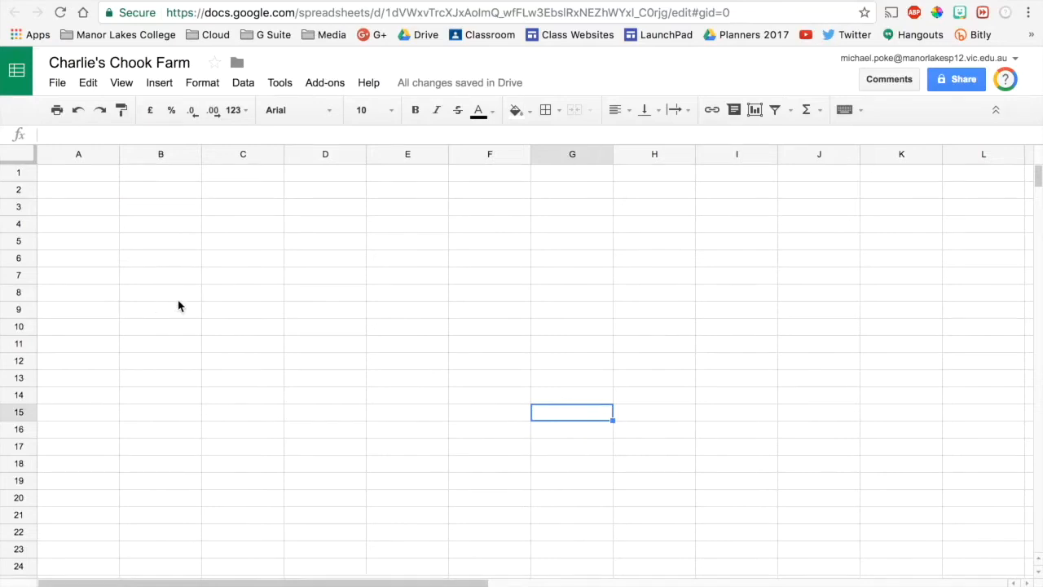
click(79, 173)
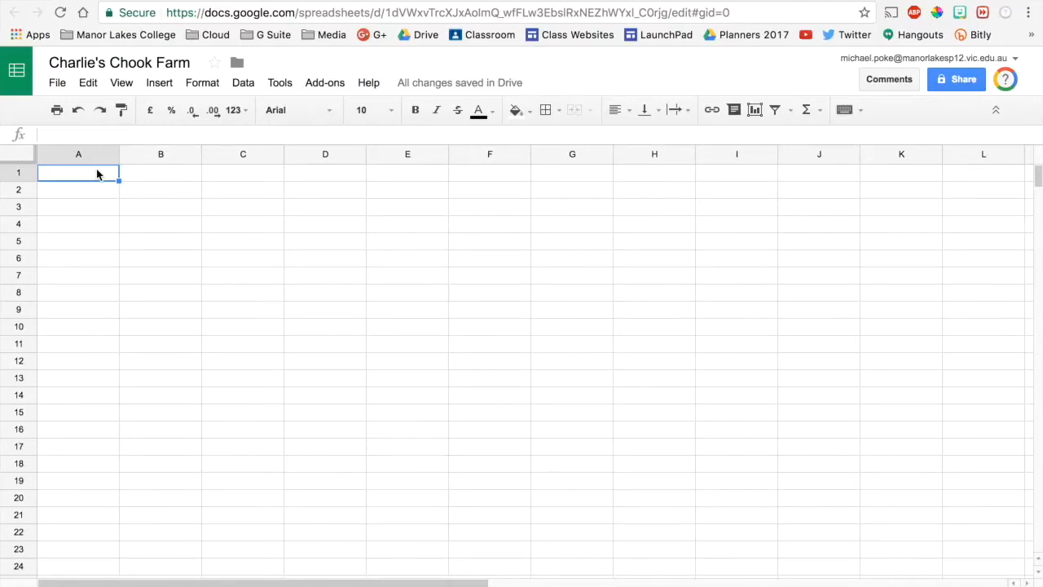
click(492, 111)
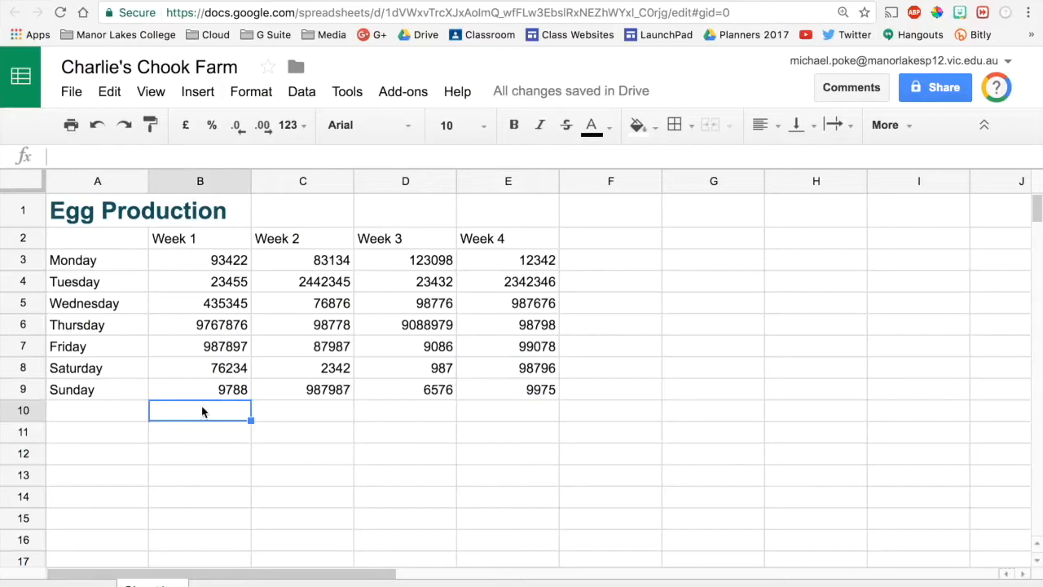
mouse_move(228, 316)
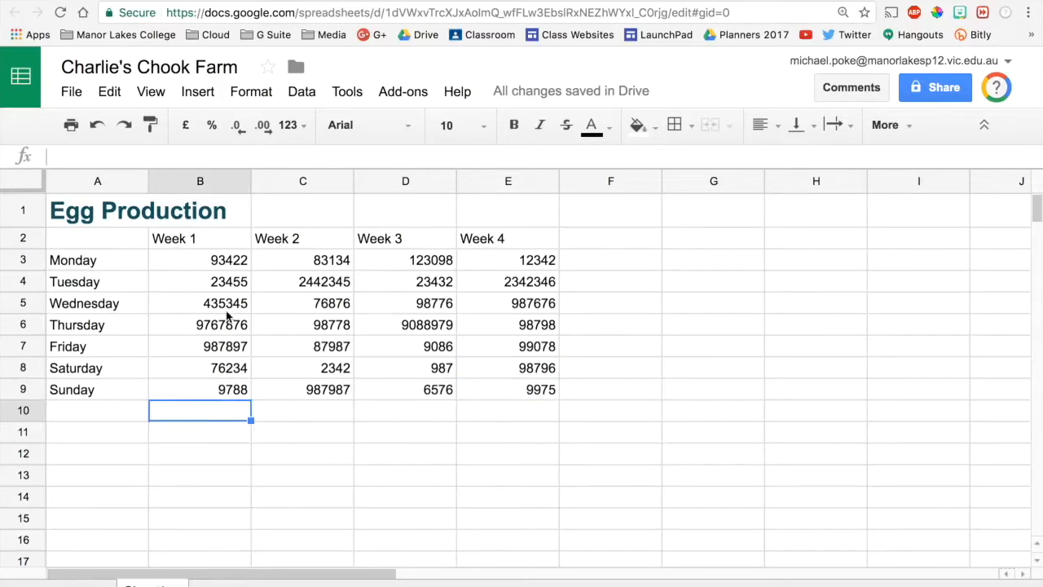
Make the Week 1–4 headings in B2:E2 and the day names in A3:A9 bold.
click(199, 238)
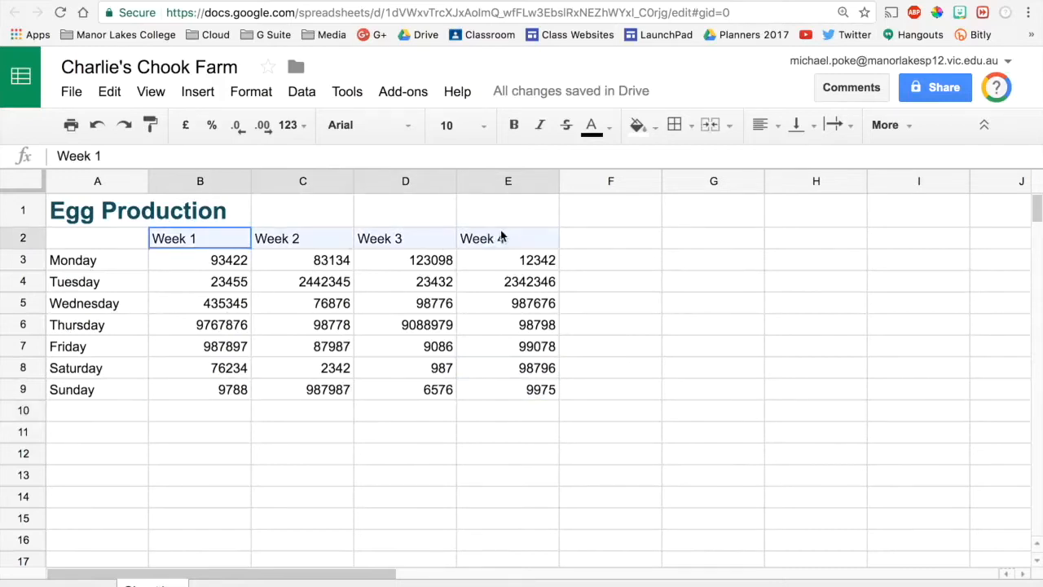
click(513, 124)
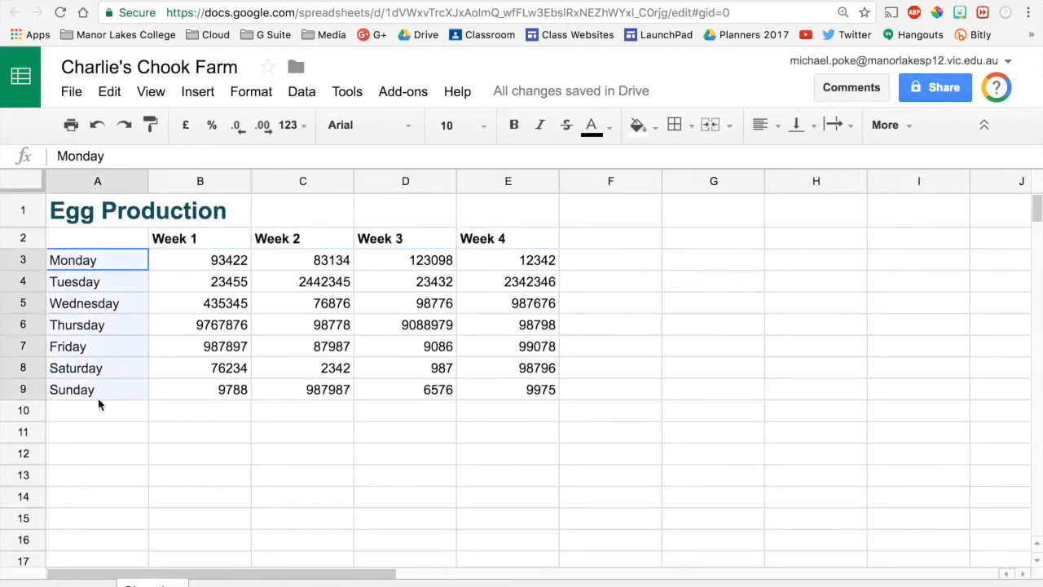
key(cmd+b)
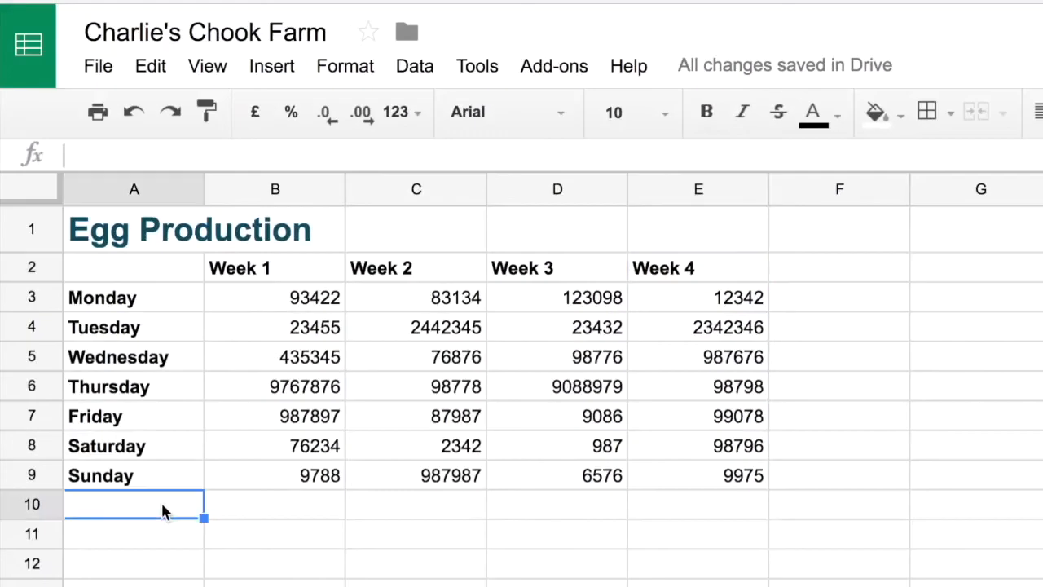
Enter bold Total labels in A10 below Sunday and in F2 after Week 4.
text(Total)
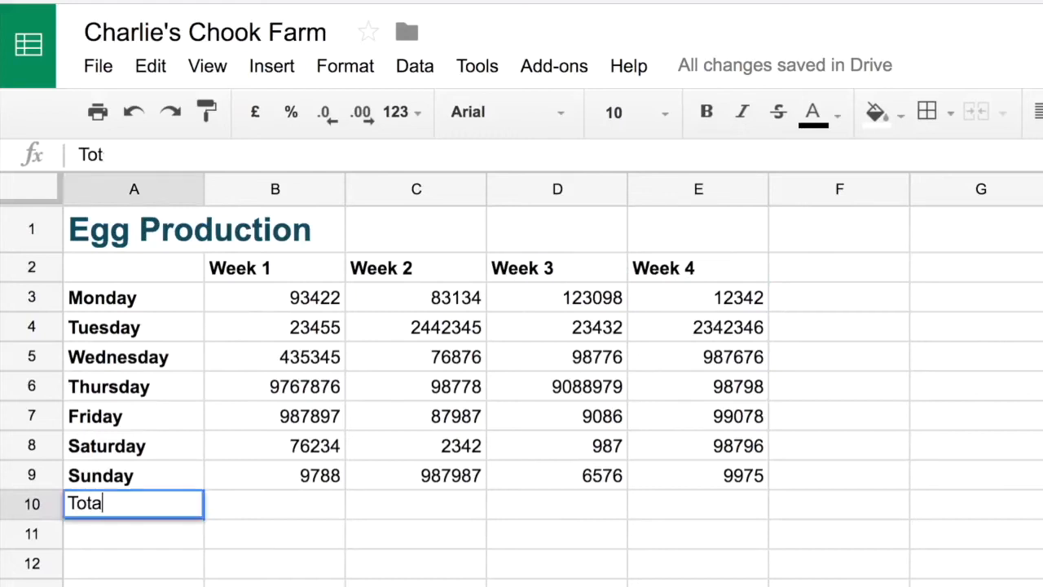
key(Enter)
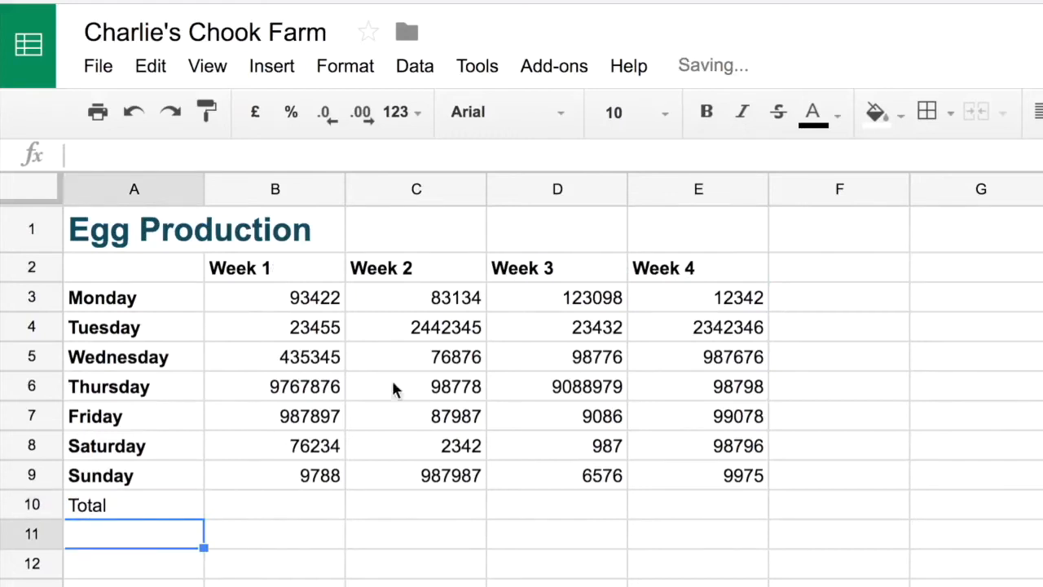
text(T)
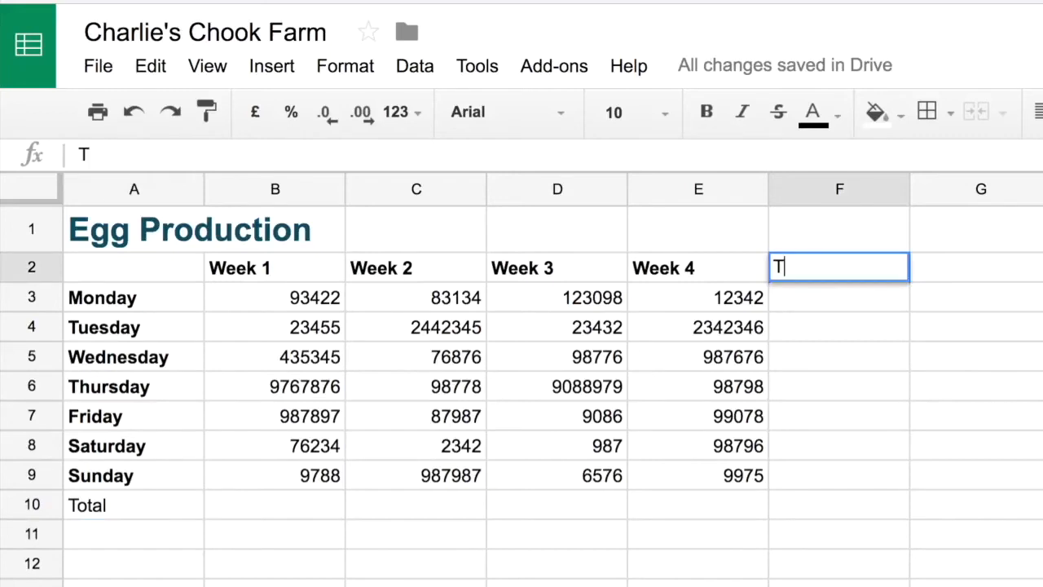
text(otal)
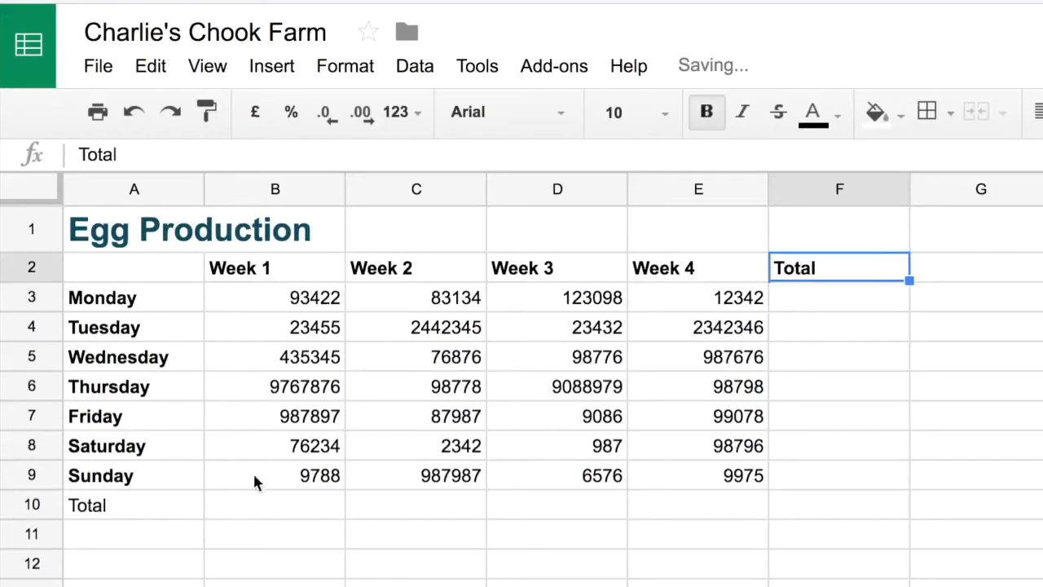
click(114, 505)
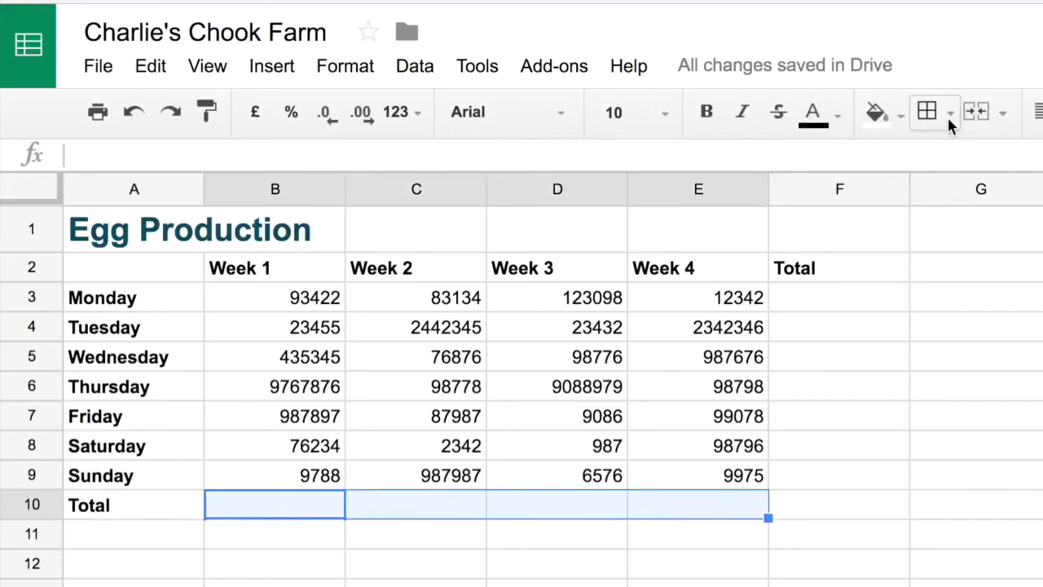
Add a top border along the row 10 totals cells B10:E10.
click(949, 113)
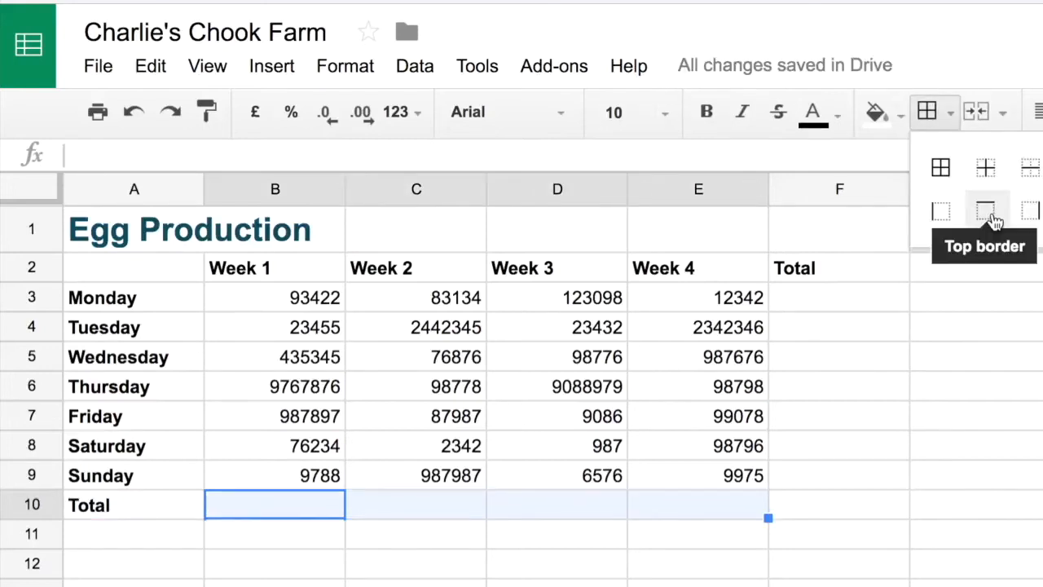
click(981, 212)
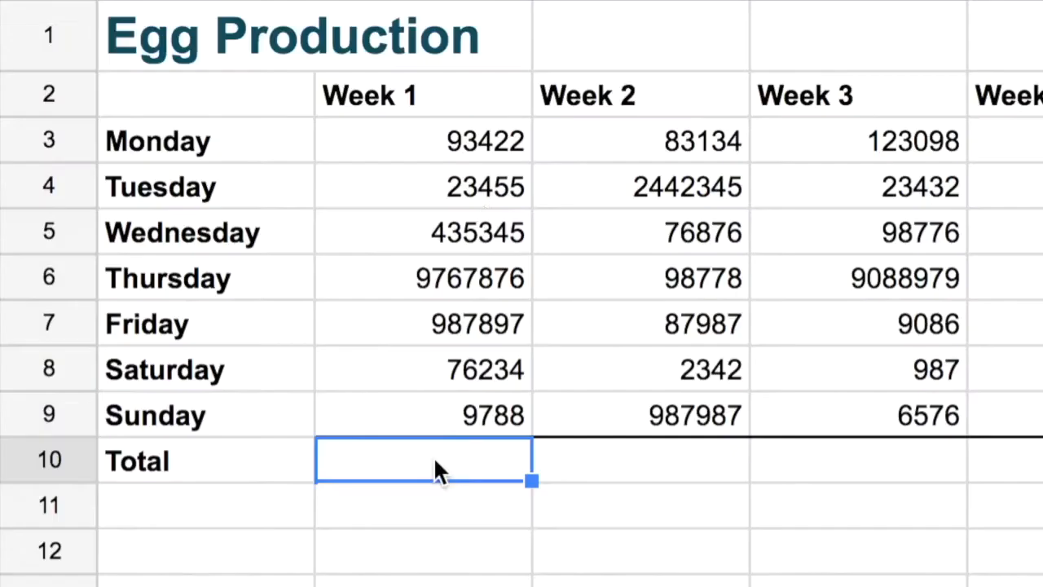
mouse_move(459, 472)
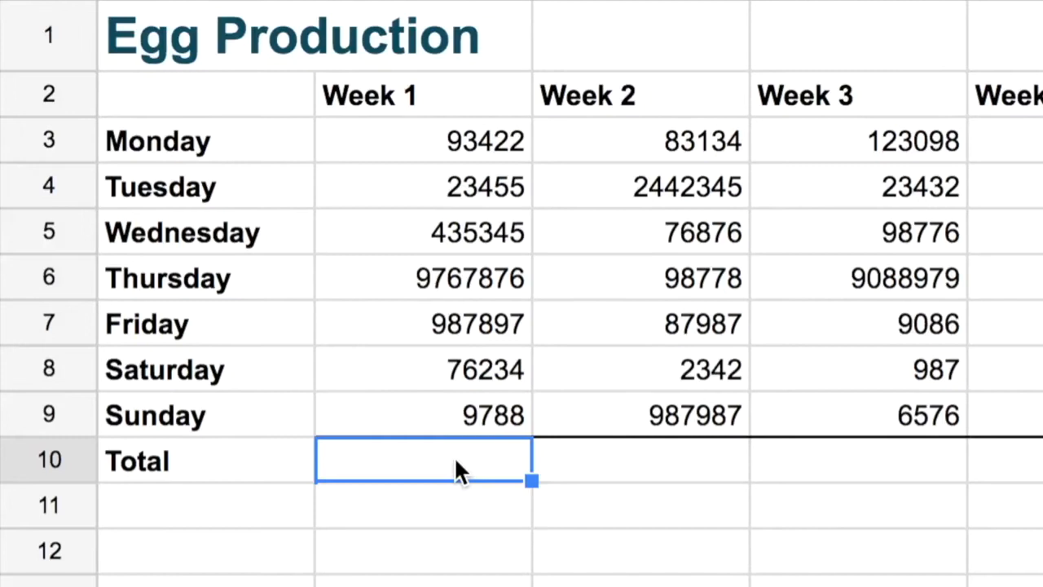
Demonstrate a long-hand Week 1 addition in B10, then delete it.
text(=B3+B4+B5+B6)
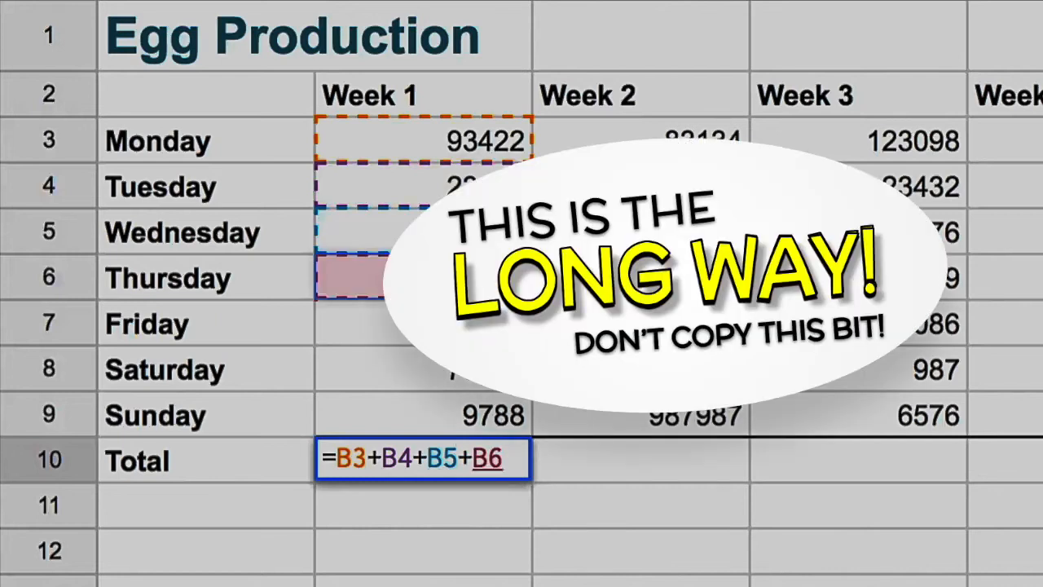
click(358, 323)
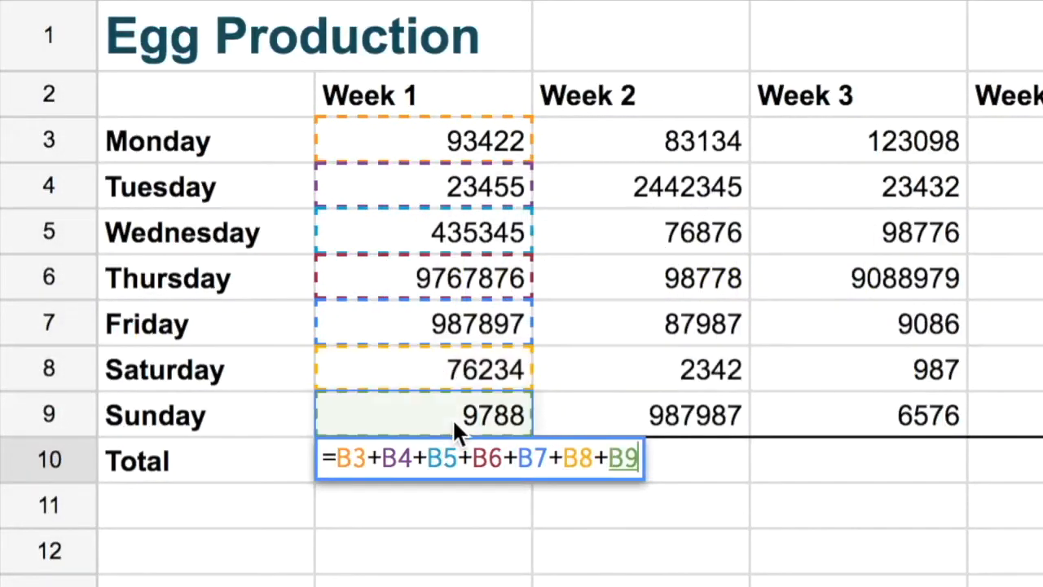
key(Enter)
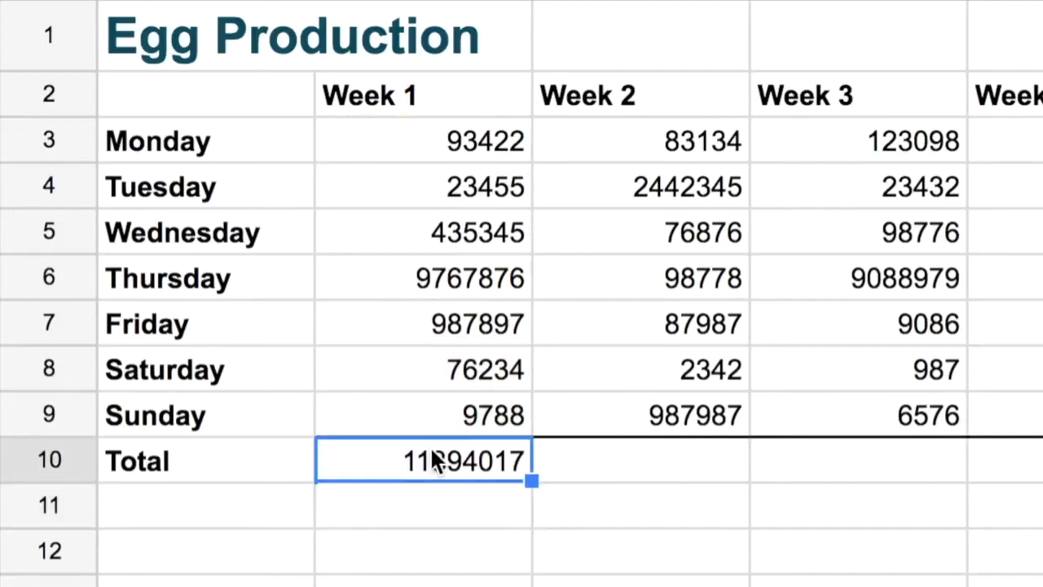
key(Delete)
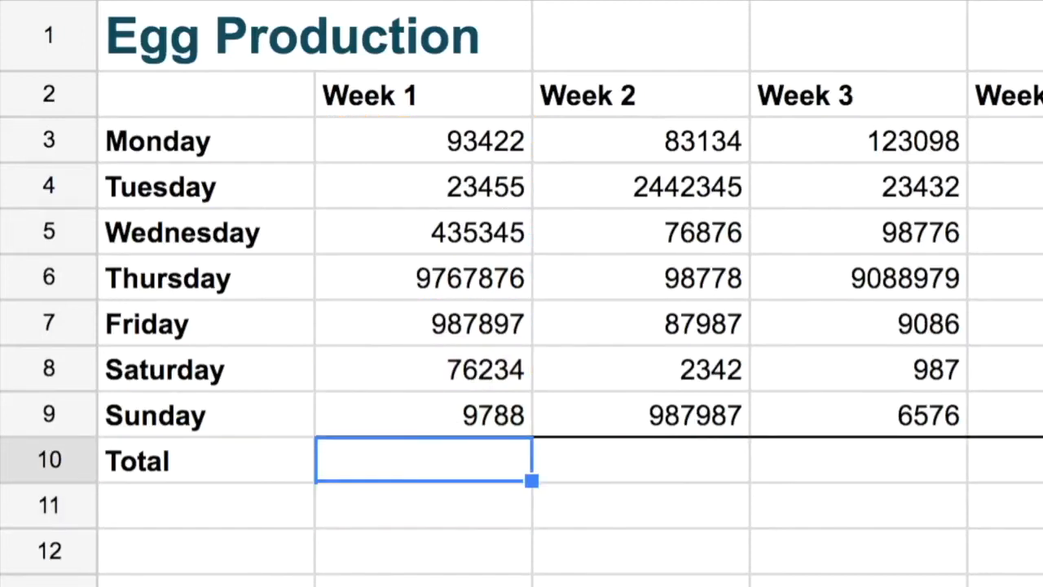
mouse_move(436, 534)
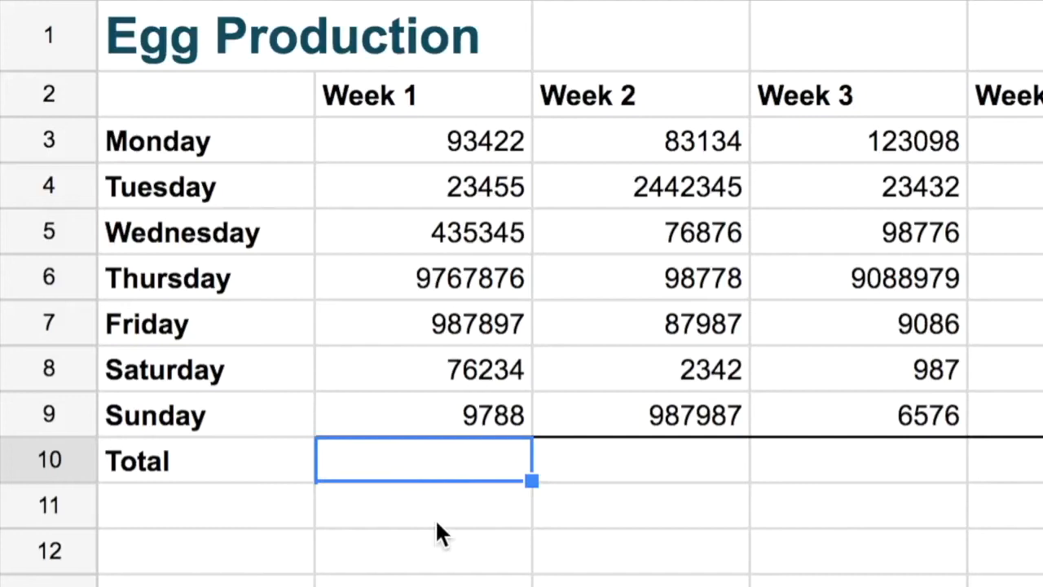
Total Week 1 in B10 with =sum(B3:B9), giving 11394017.
text(=)
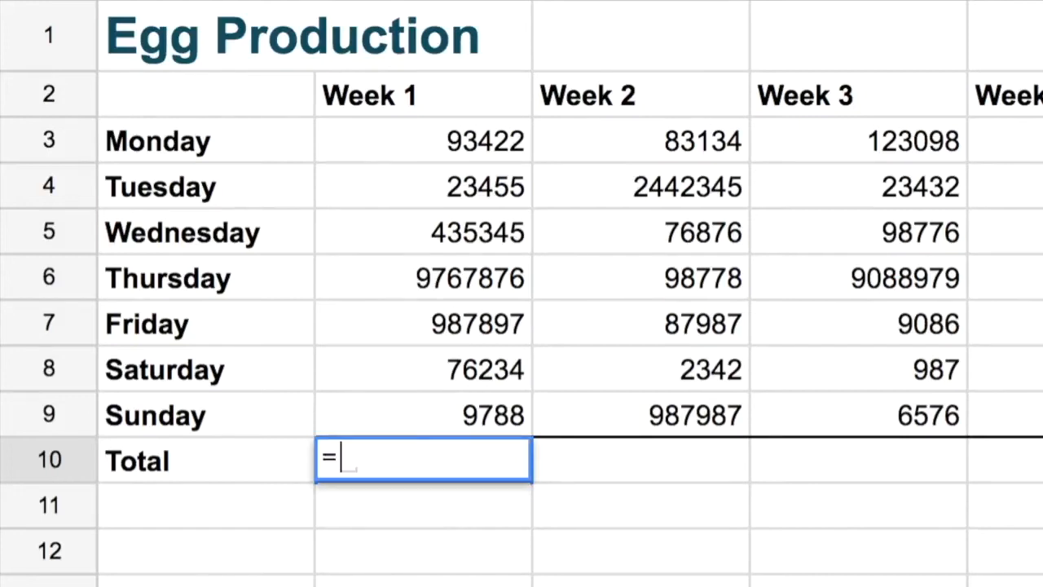
text(S)
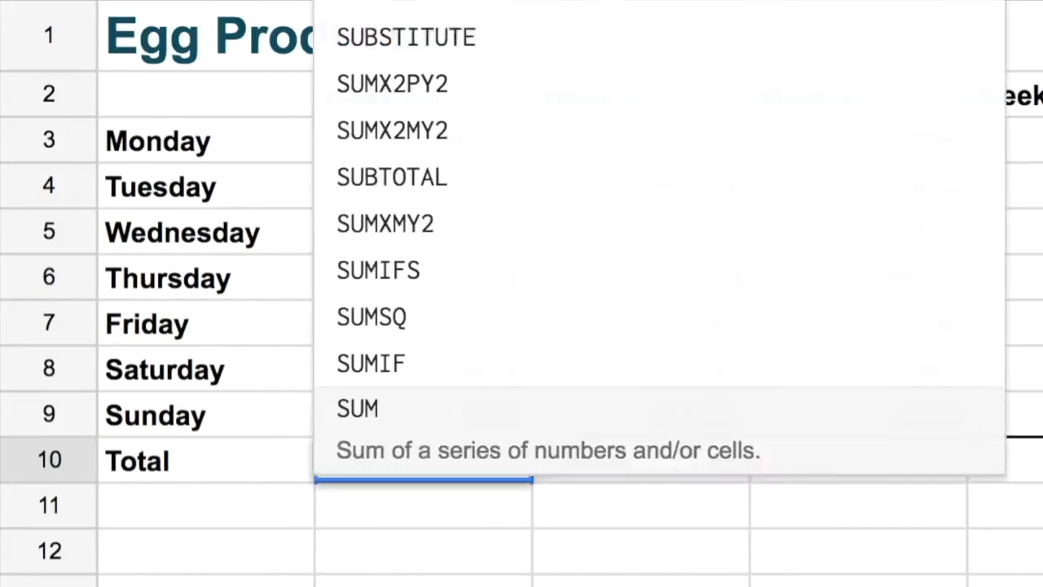
text(=sum()
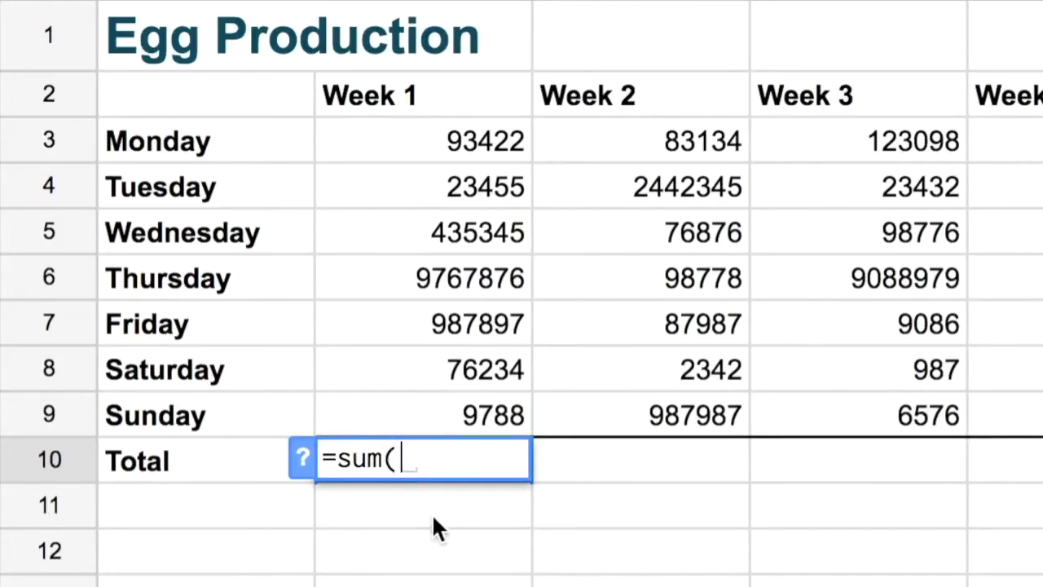
drag(424, 140, 423, 186)
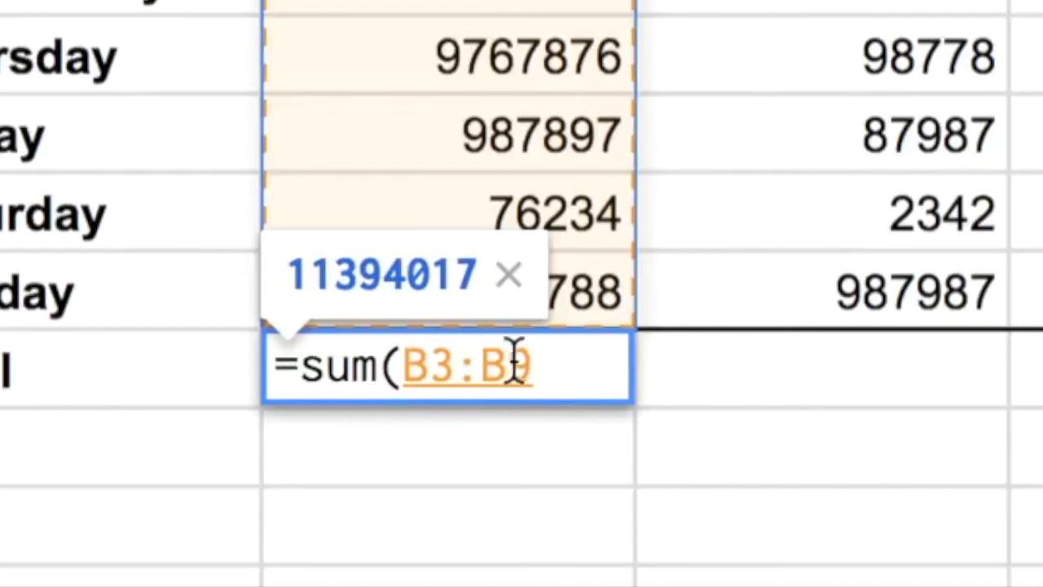
text())
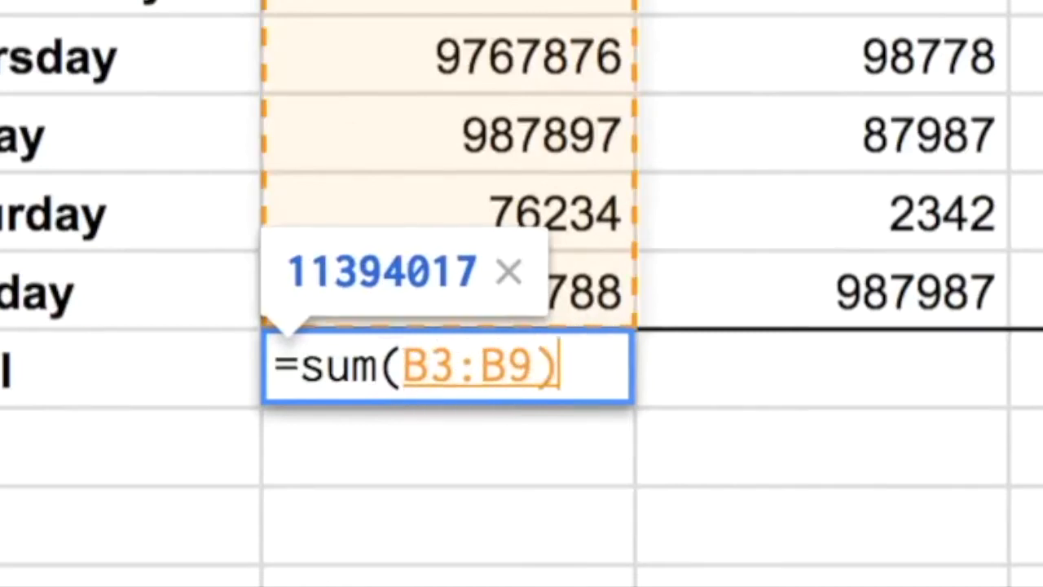
key(Enter)
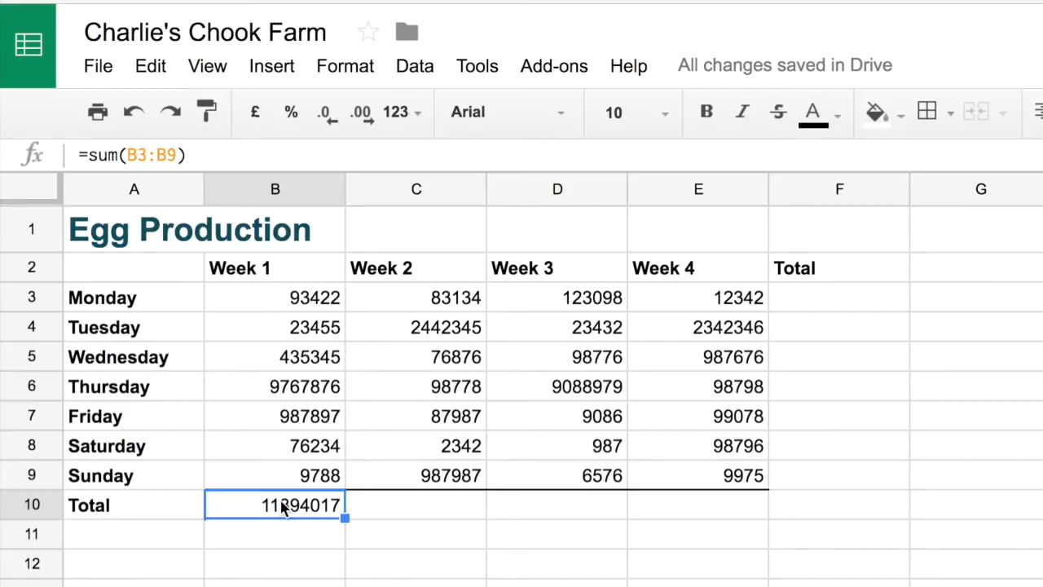
Fill SUM totals across Weeks 2–4 (3779449, 9350934, 3649011) and check the Week 4 formula.
text(=sum(C3:C9)
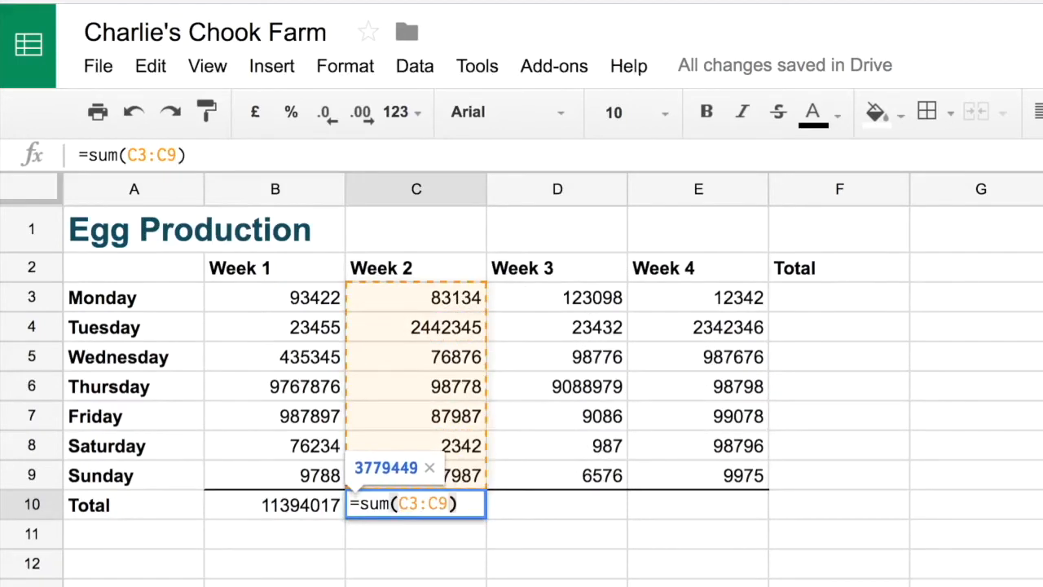
key(Enter)
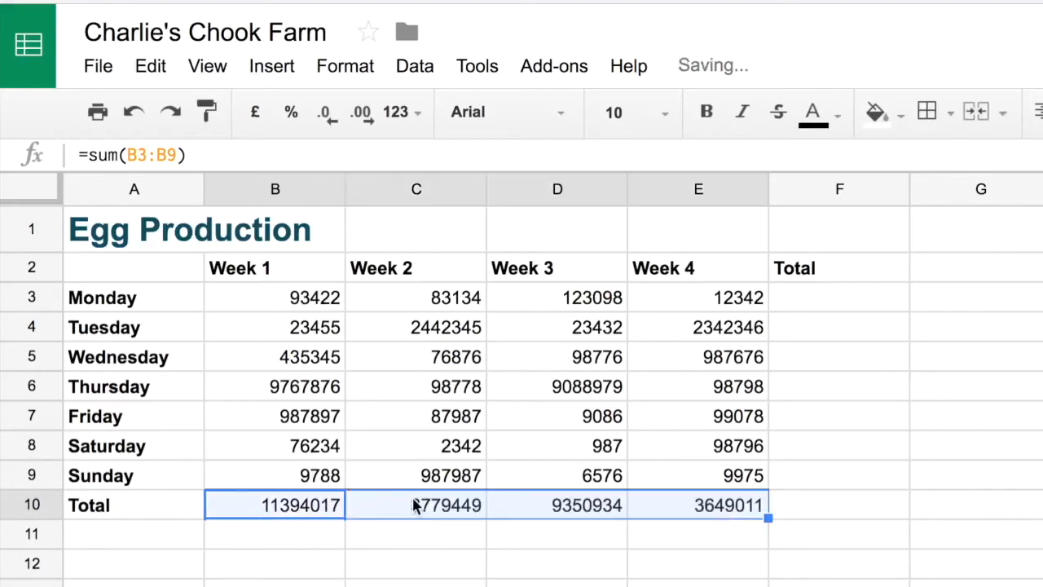
double_click(416, 505)
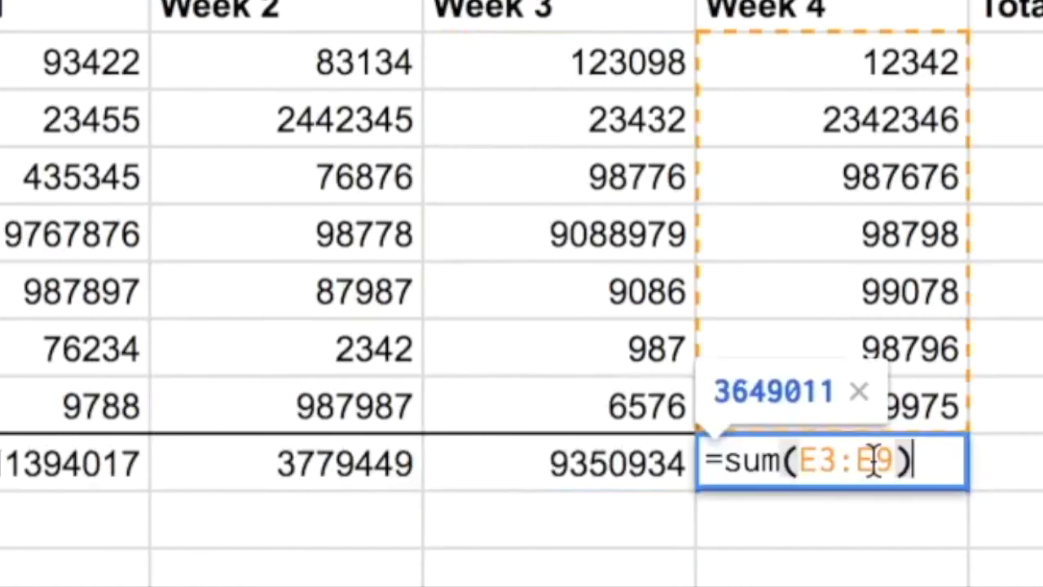
key(Enter)
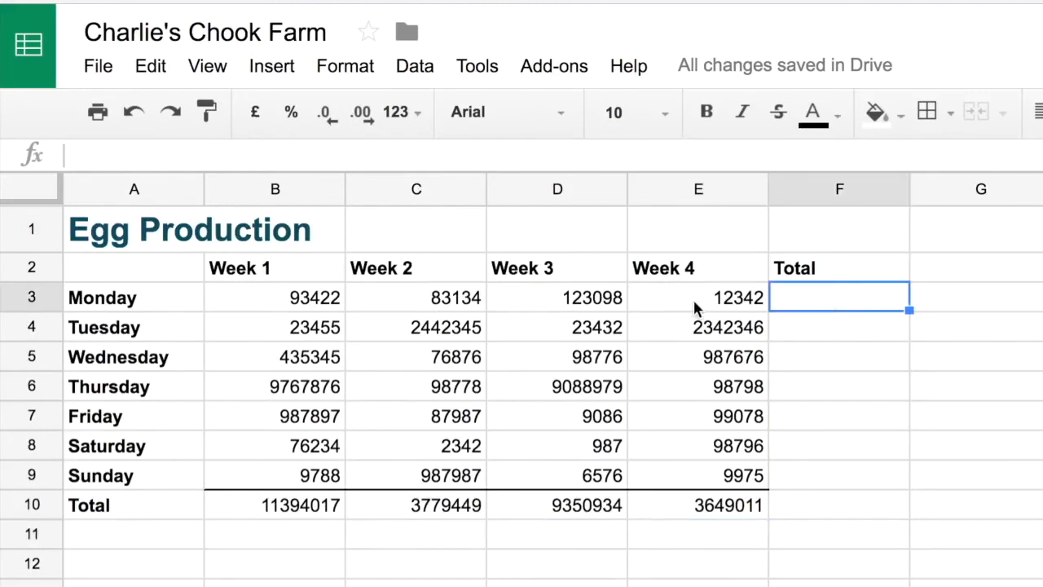
text(=sum(B3:E3)
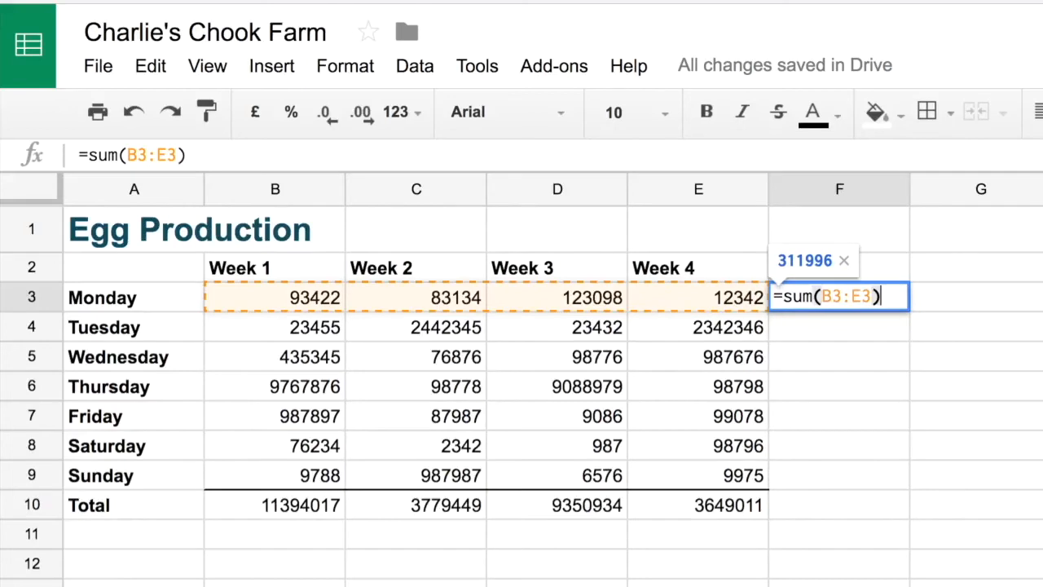
key(Enter)
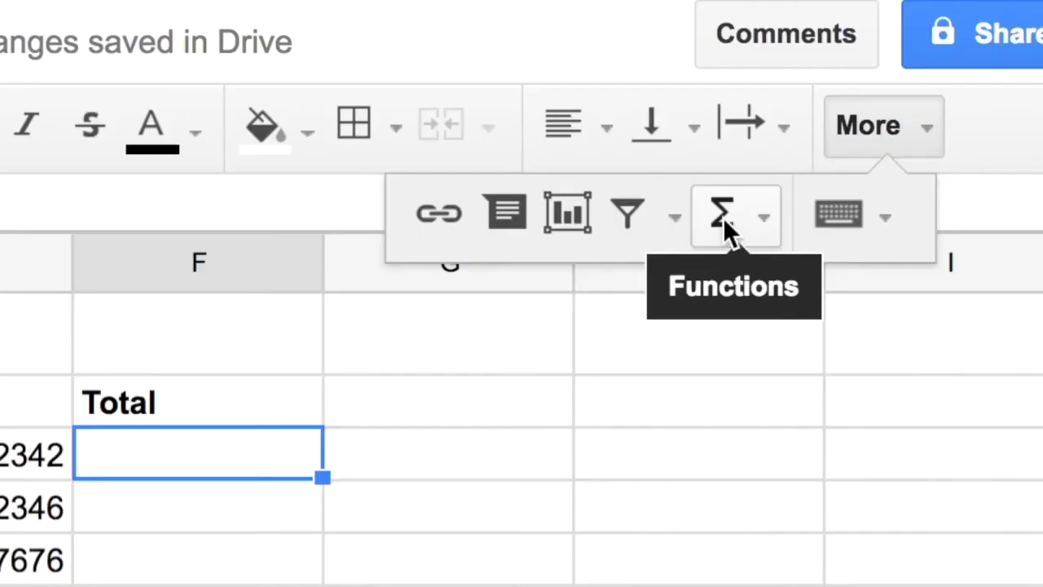
Insert a SUM over Monday's values B3:E3 in F3 from the Functions menu, previewing 311996.
click(720, 216)
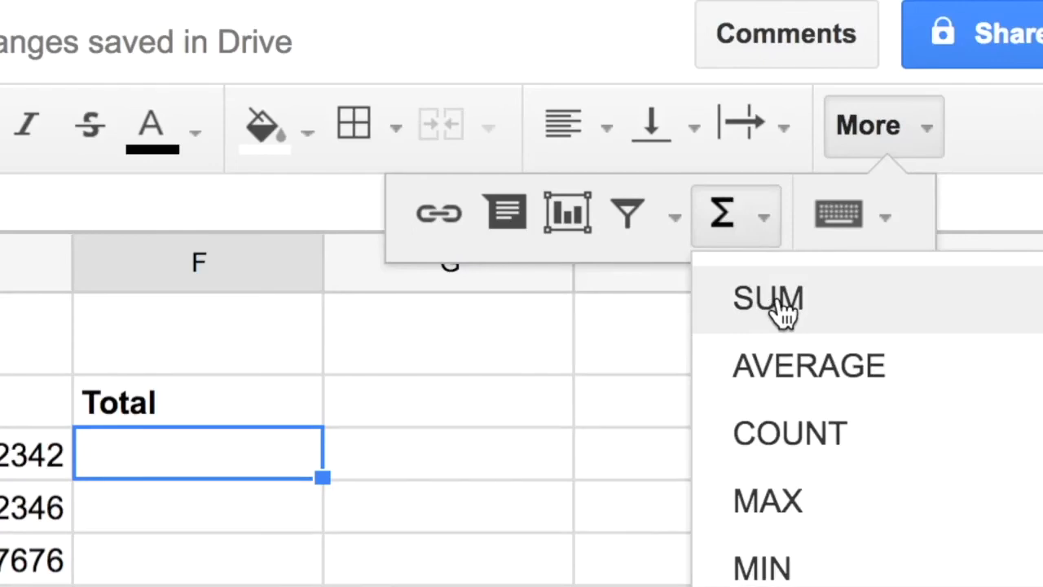
click(768, 300)
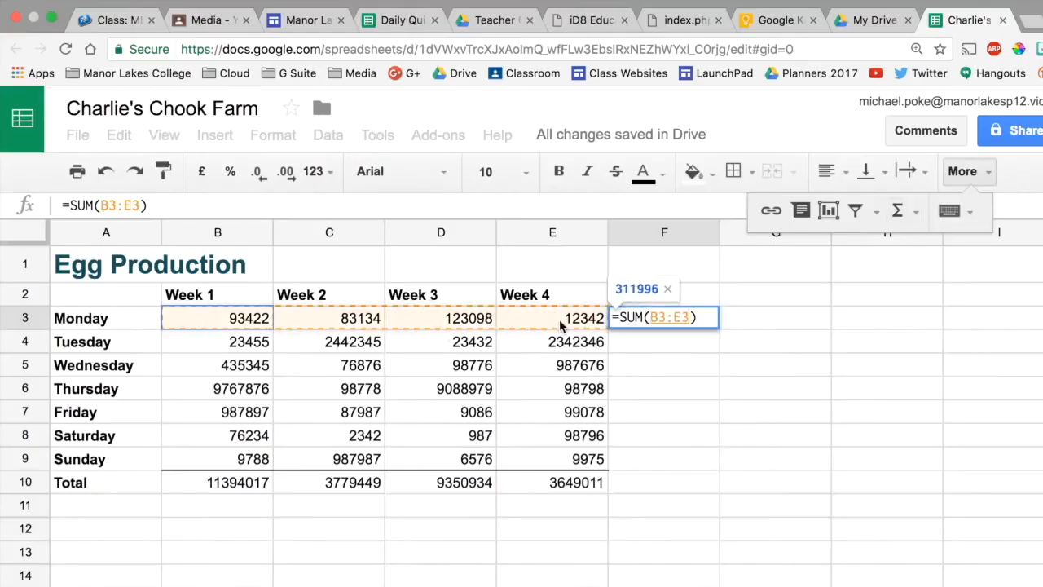
key(Enter)
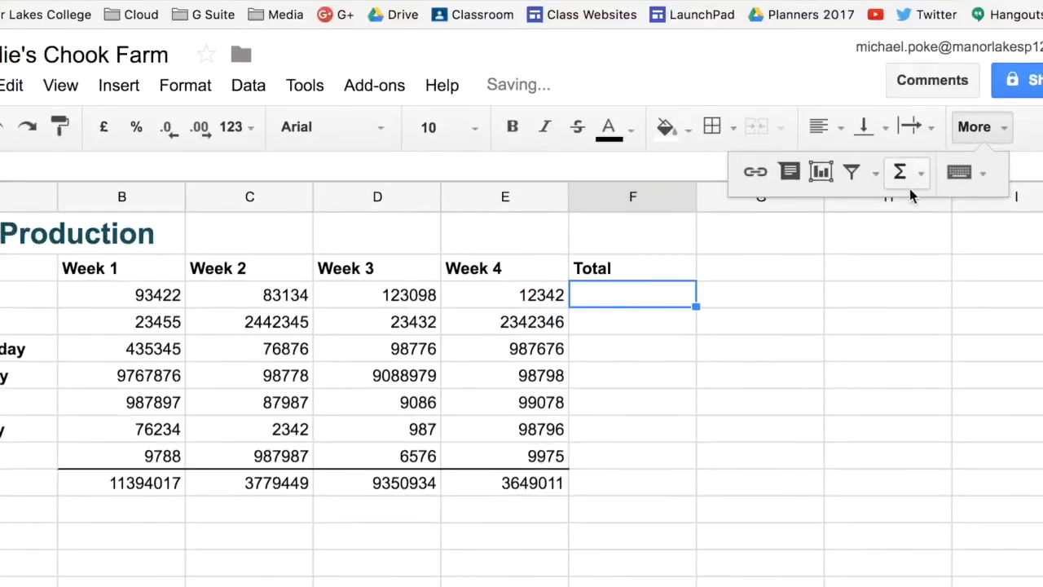
click(899, 173)
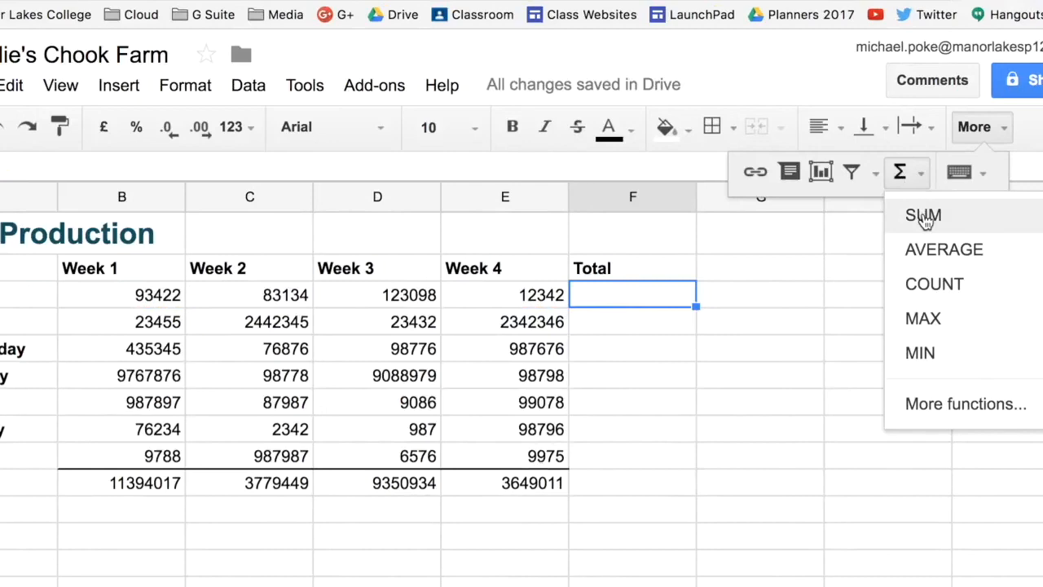
click(922, 216)
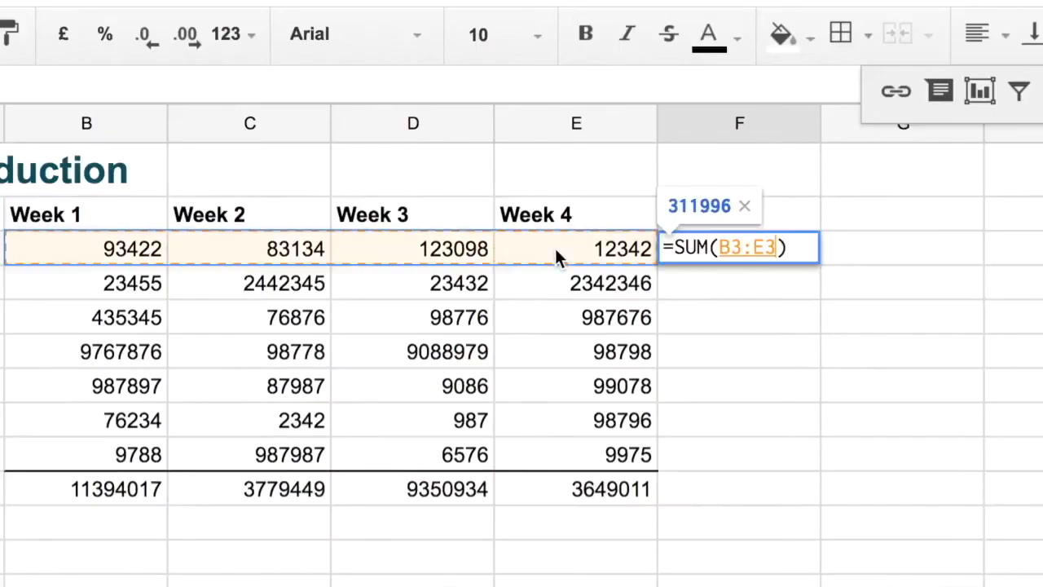
Confirm the daily totals down to Sunday's 1014326 and view the finished table.
key(Enter)
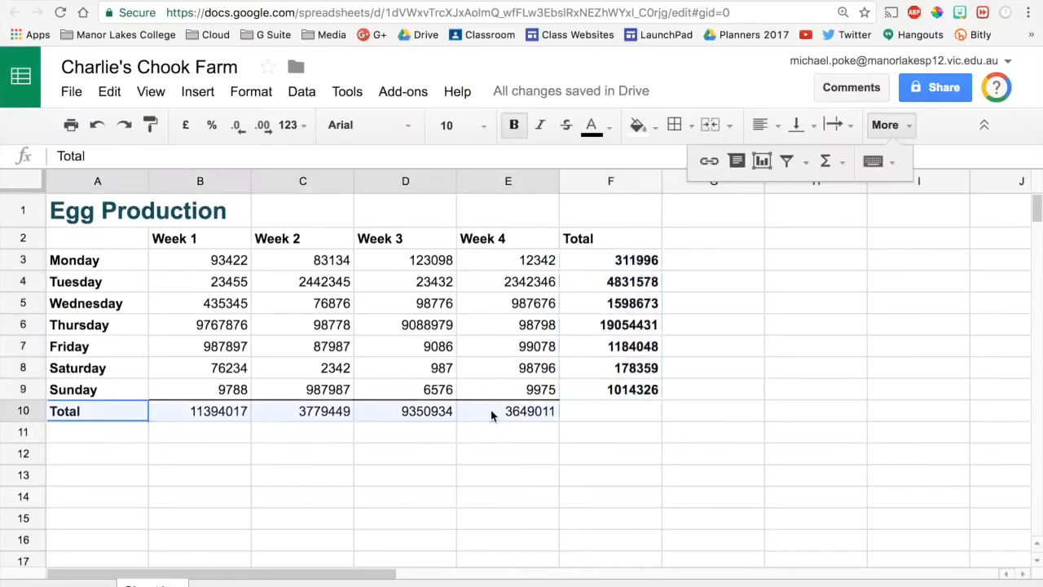
click(503, 480)
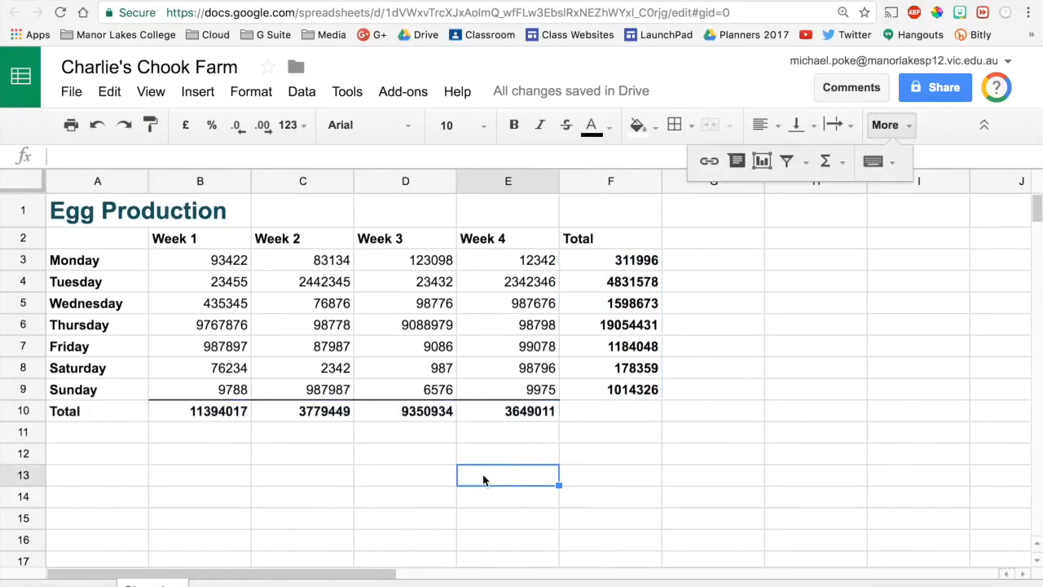